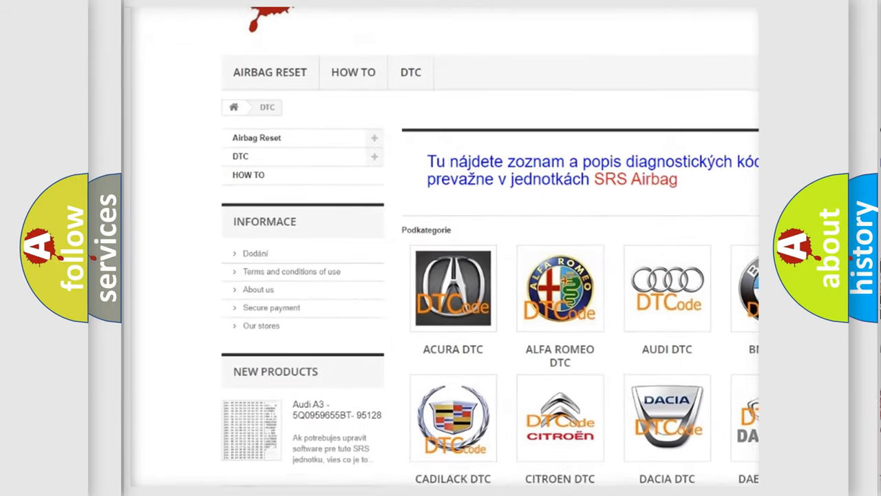
scroll("down", 3)
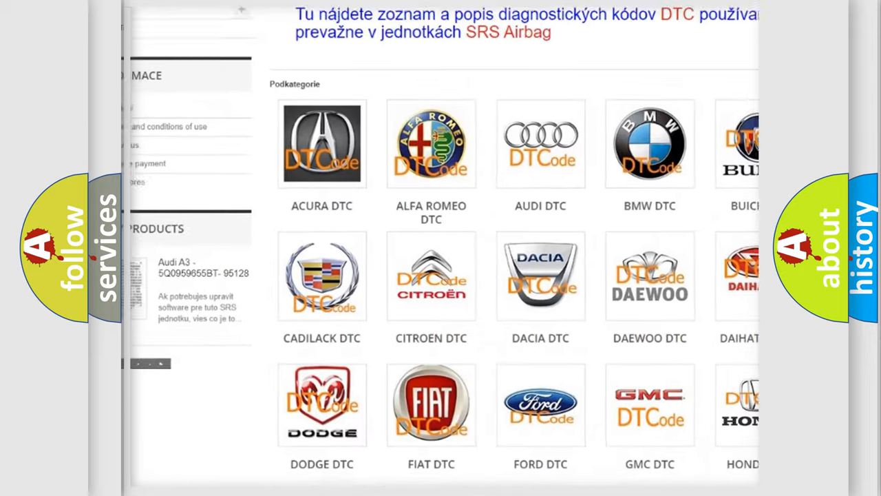
scroll("down", 3)
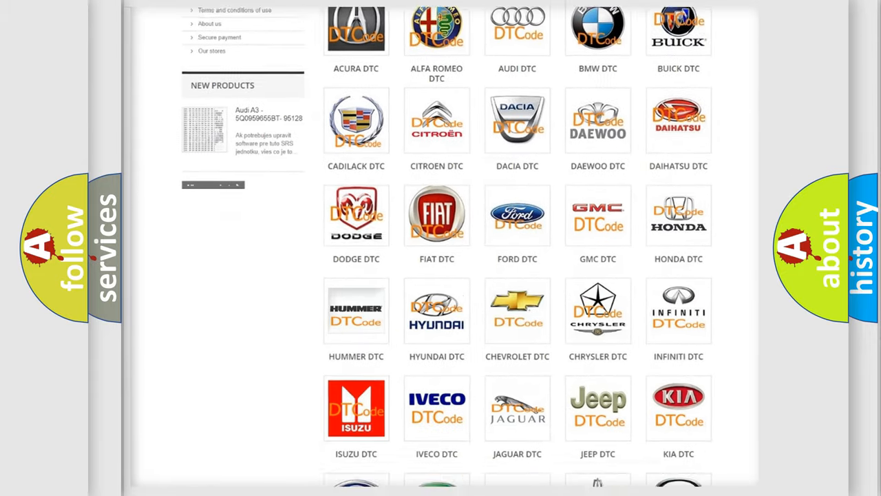
scroll("down", 3)
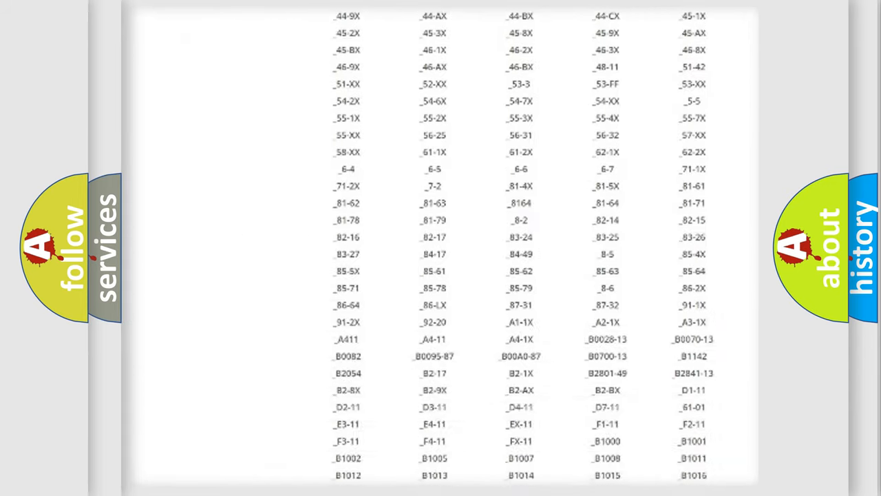
scroll("down", 3)
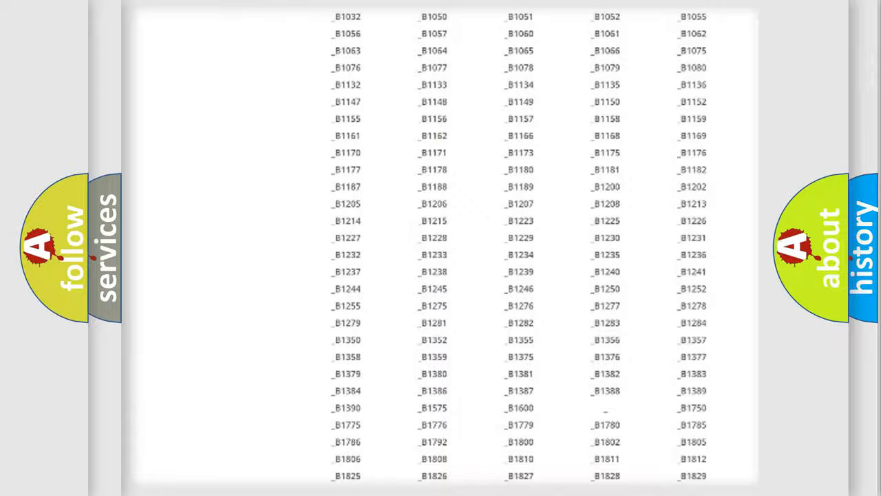